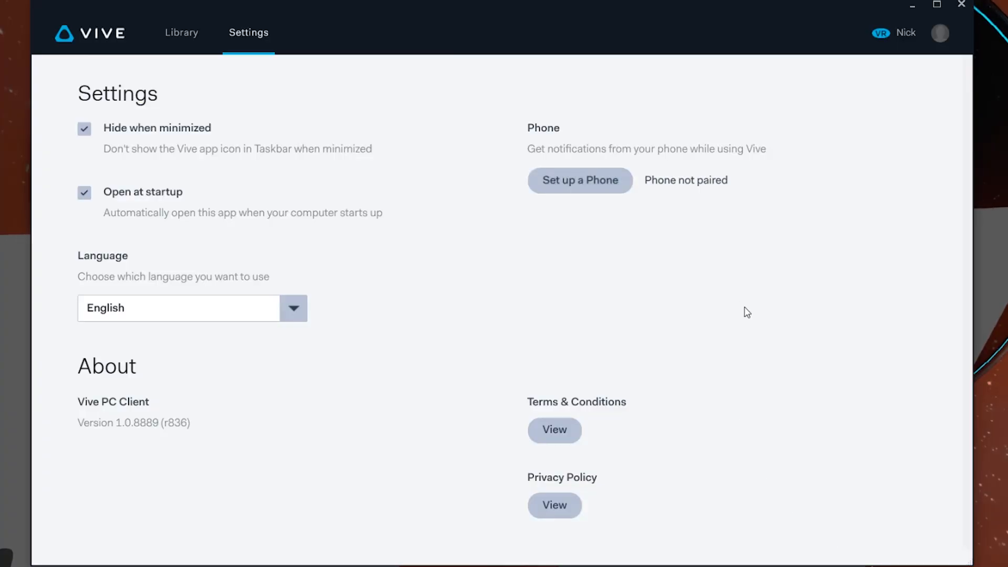
{"action": "mouse_move", "coordinate": [257, 2]}
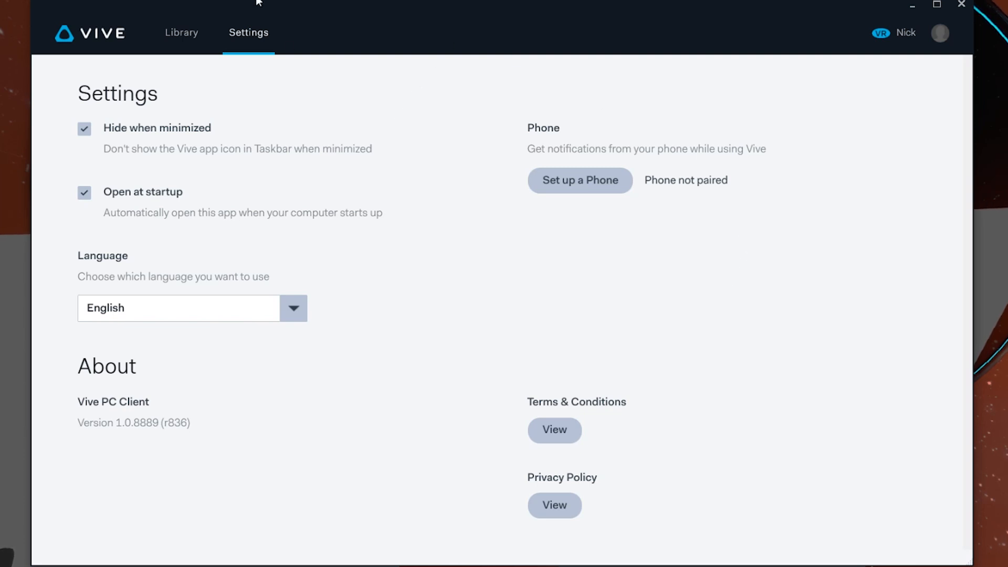
{"action": "mouse_move", "coordinate": [622, 257]}
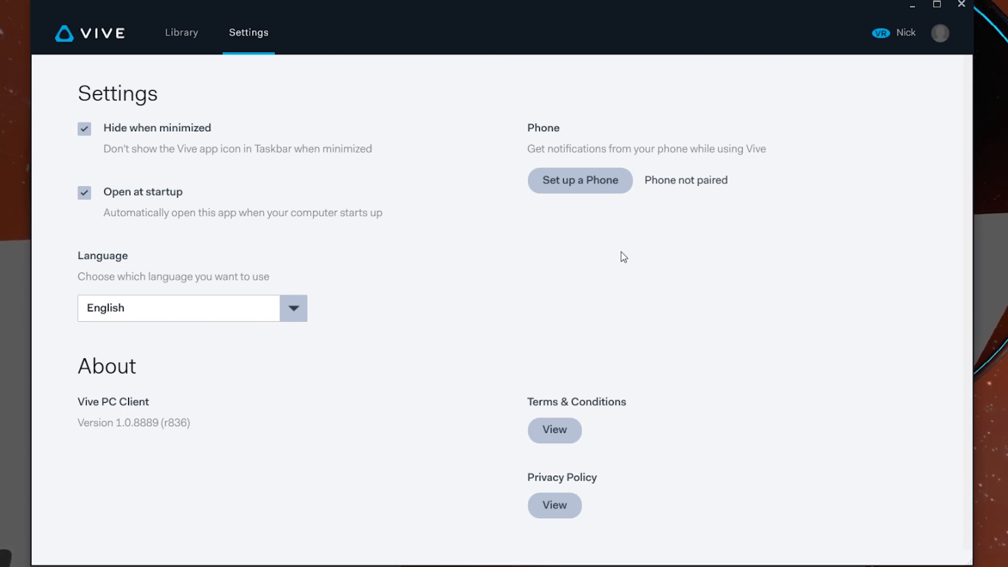
{"action": "mouse_move", "coordinate": [579, 180]}
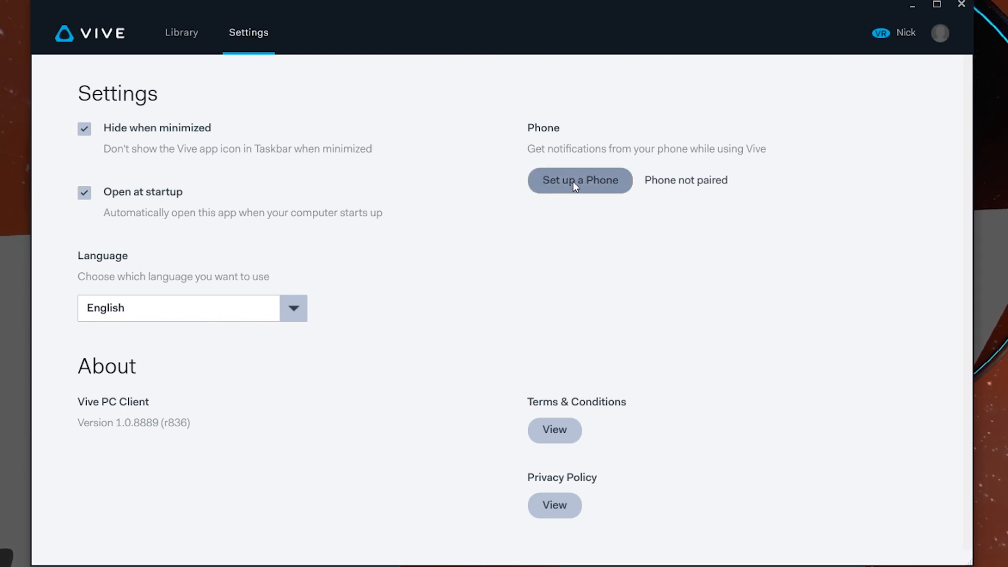
- Begin phone setup from Set up a Phone and Get Started to scan over Bluetooth
{"action": "left_click", "coordinate": [579, 180]}
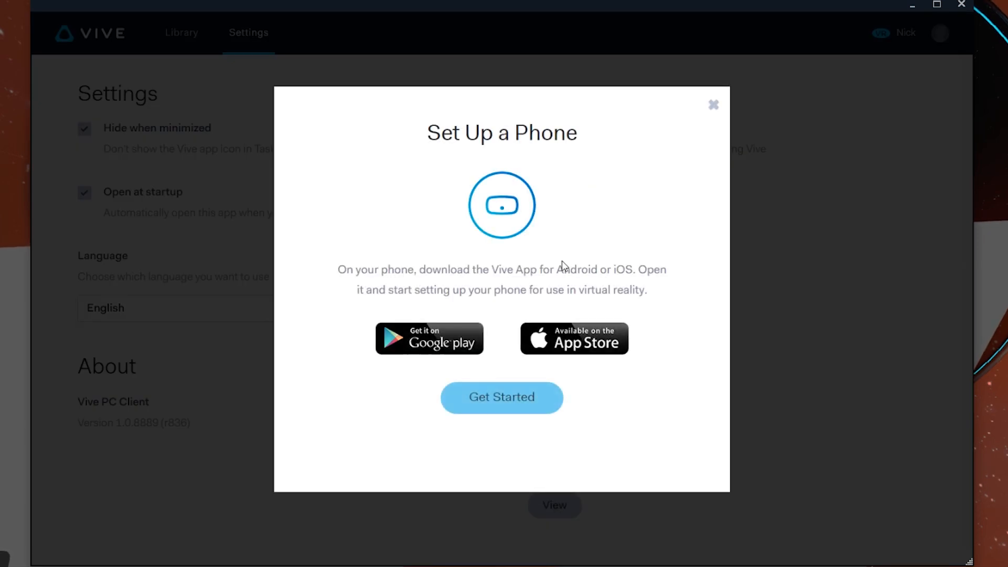
{"action": "mouse_move", "coordinate": [583, 323]}
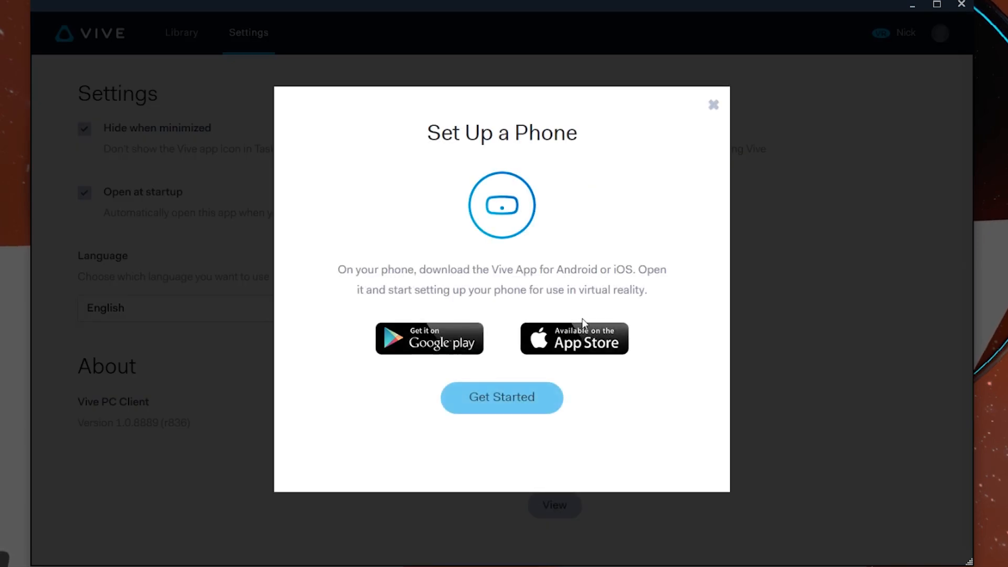
{"action": "mouse_move", "coordinate": [475, 247]}
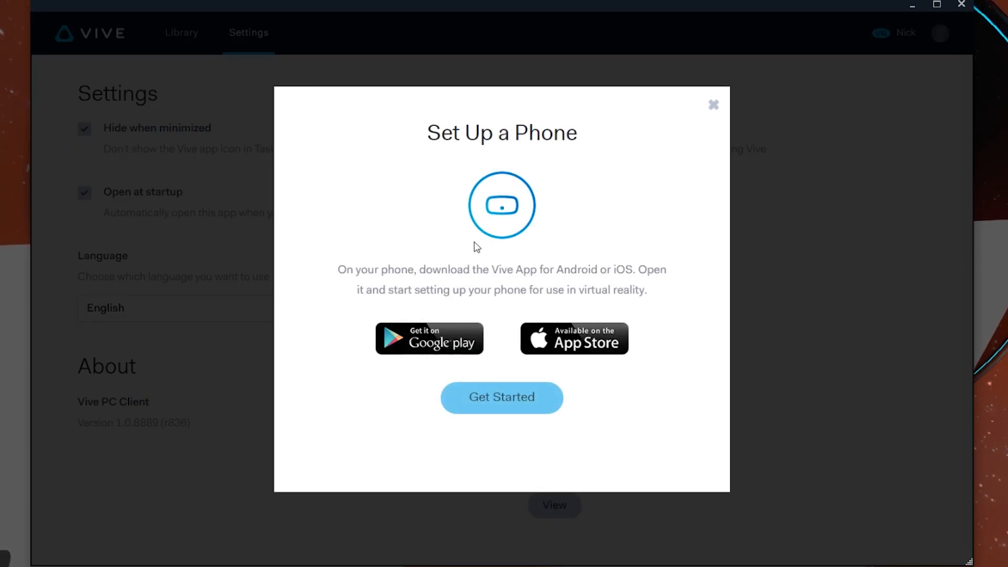
{"action": "left_click", "coordinate": [501, 396]}
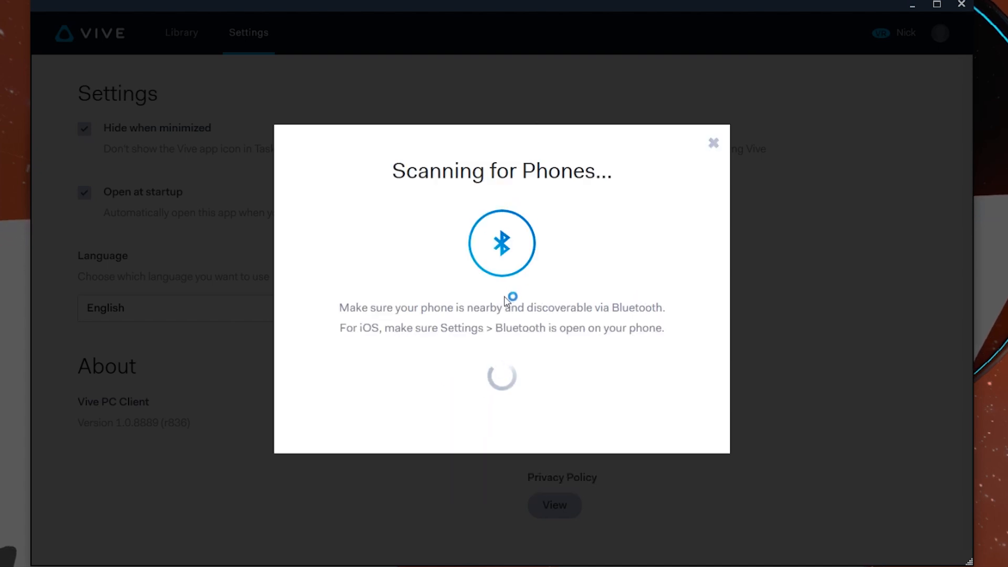